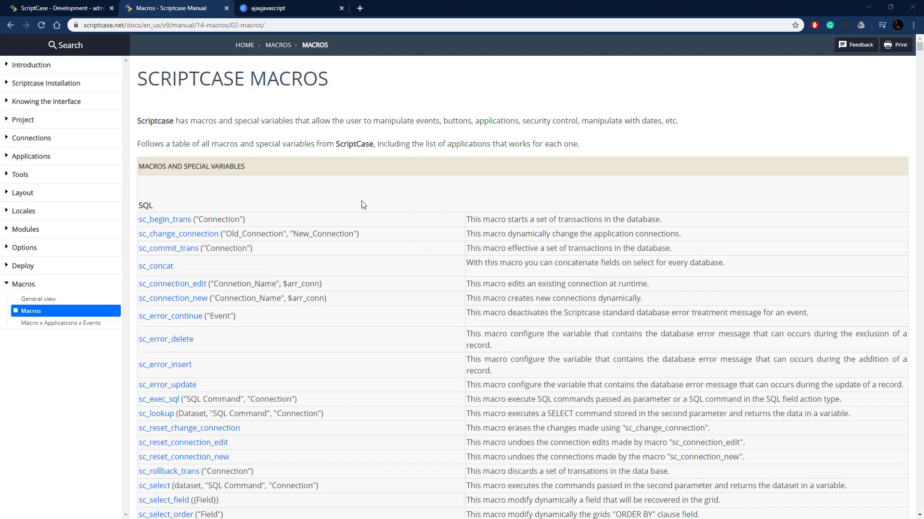
# Scroll the Macros manual to the sc_ajax_javascript entry and highlight its example and Macro Scope
pyautogui.scroll(-3)
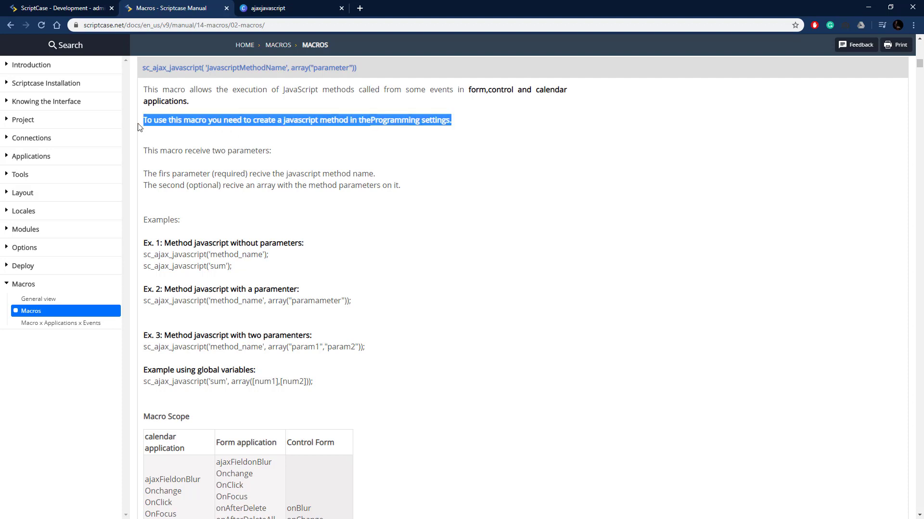
pyautogui.click(316, 116)
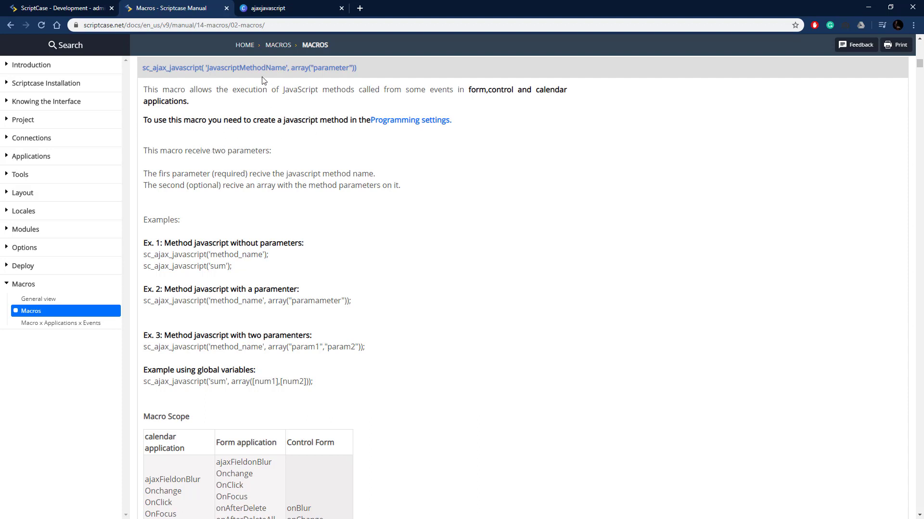
pyautogui.doubleClick(246, 67)
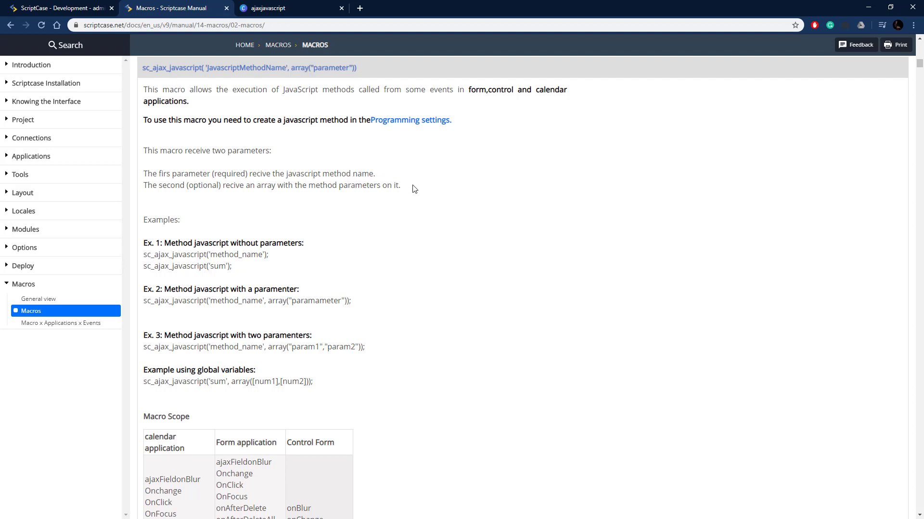
pyautogui.moveTo(143, 185); pyautogui.dragTo(399, 185)
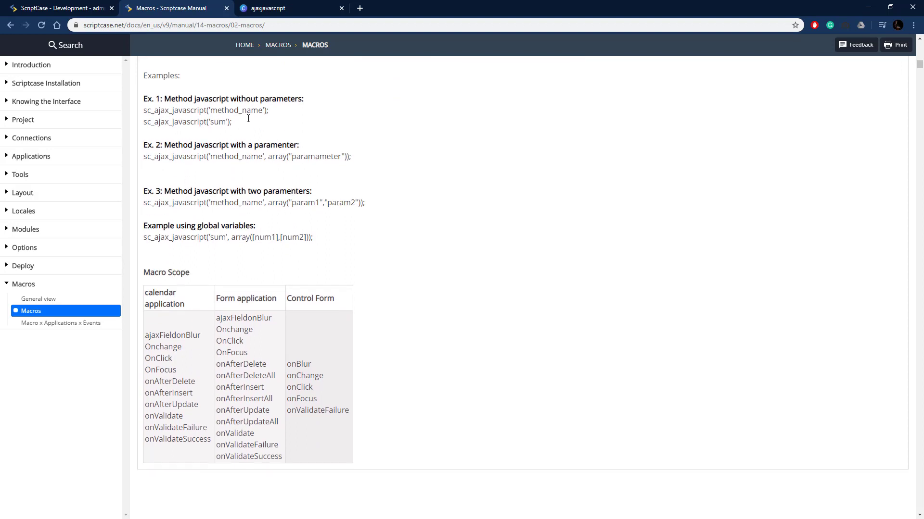
pyautogui.moveTo(239, 173)
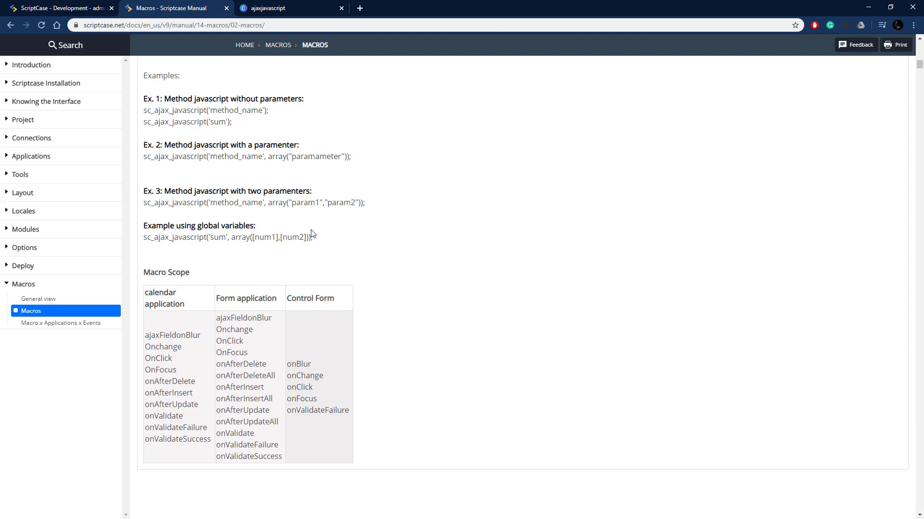
pyautogui.moveTo(296, 288)
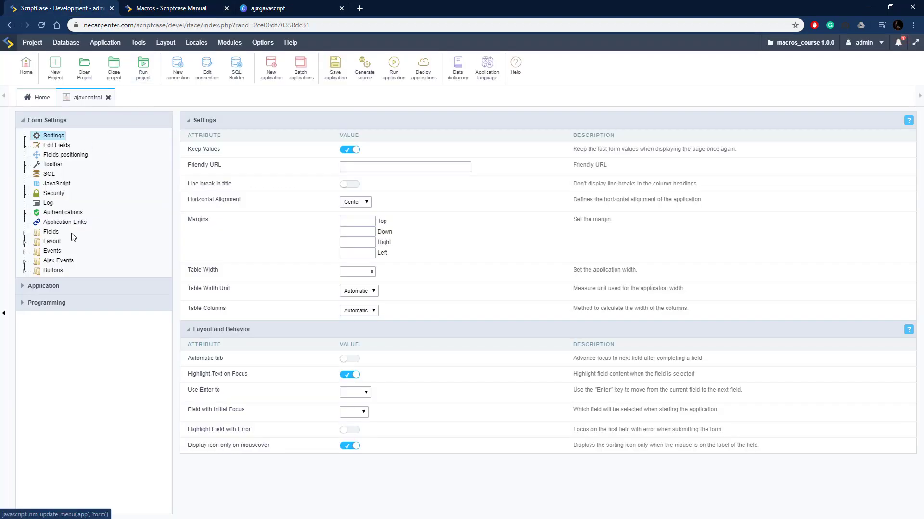
# Expand the form's num1 and num2 fields, focus Second Number in the running form, and revisit the manual
pyautogui.click(51, 232)
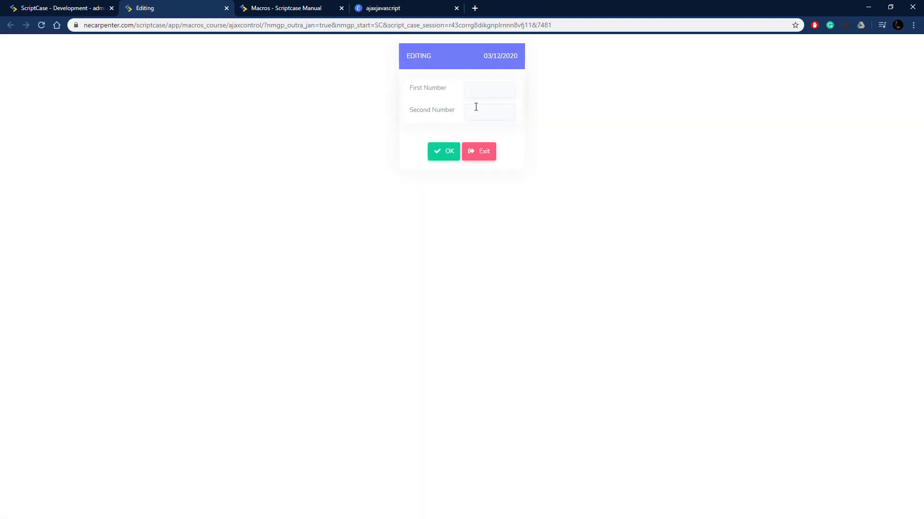
pyautogui.click(490, 112)
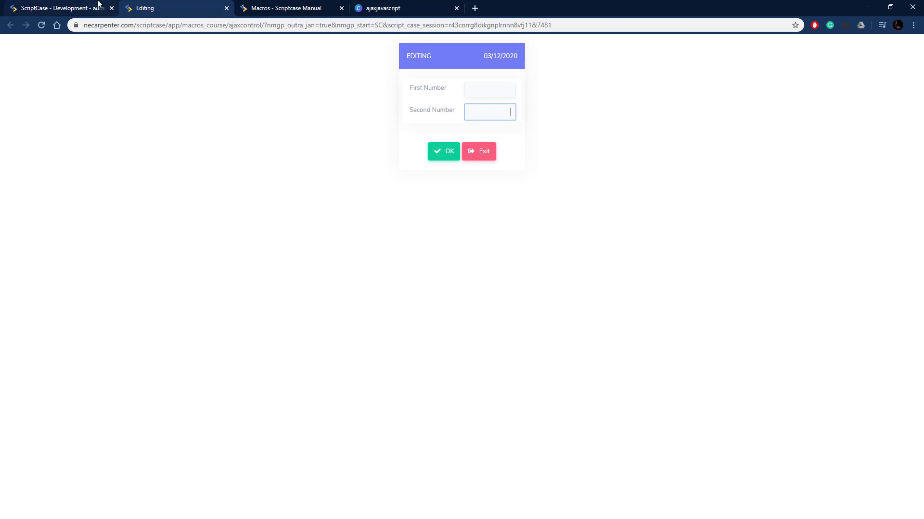
pyautogui.click(58, 7)
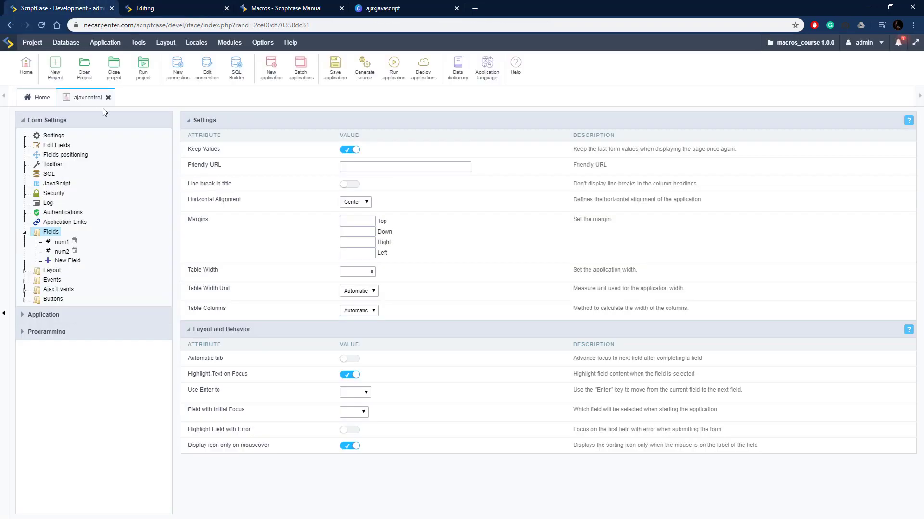
pyautogui.click(286, 7)
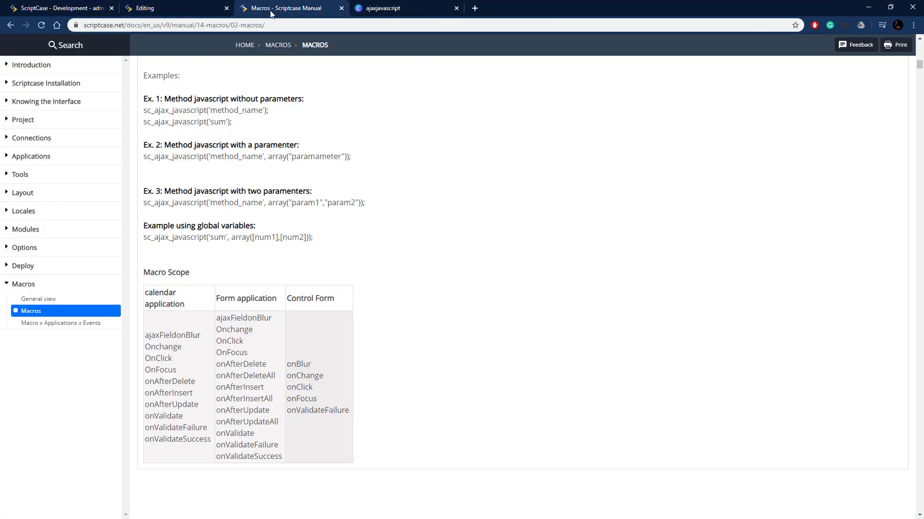
pyautogui.scroll(3)
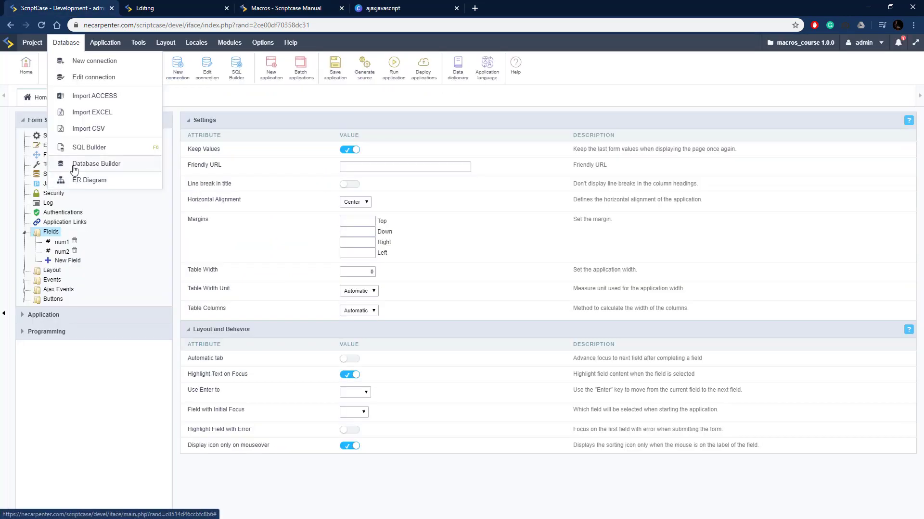
# Under Programming > JavaScript Methods, create a new method named addnums
pyautogui.click(47, 332)
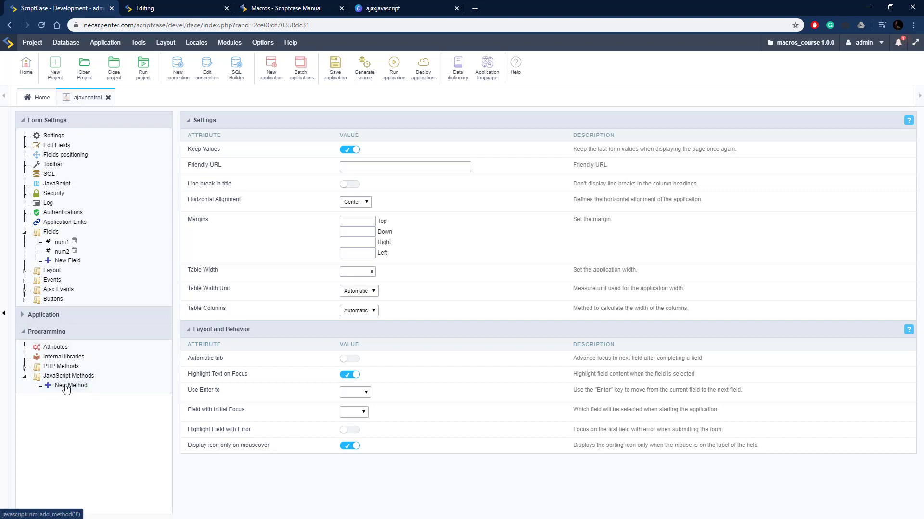
pyautogui.click(71, 385)
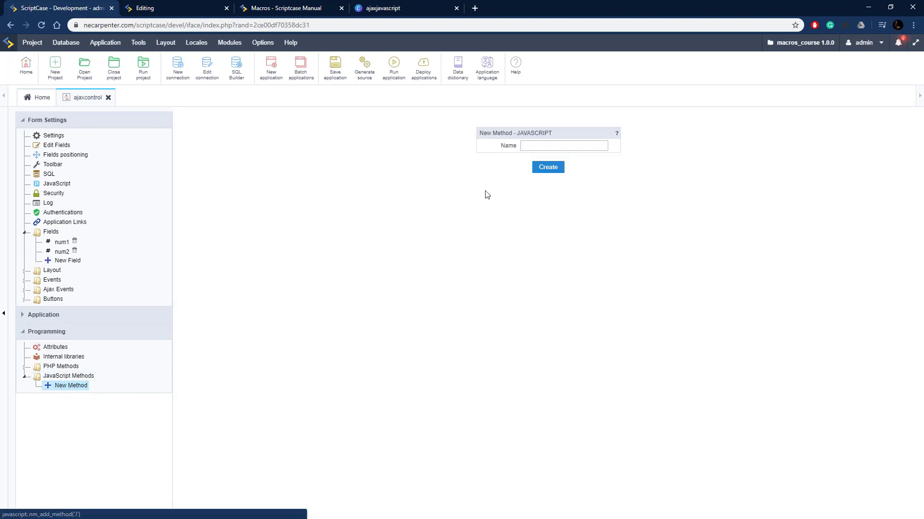
pyautogui.click(563, 145)
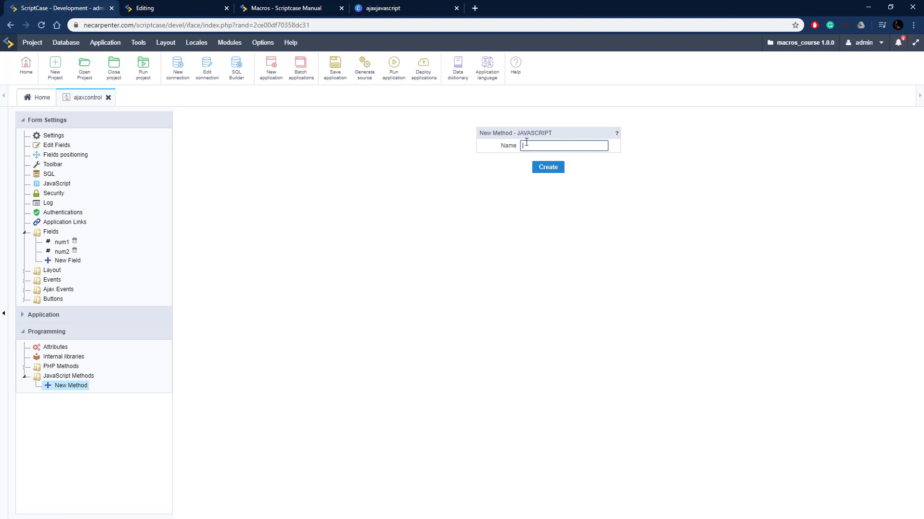
pyautogui.write('addnums')
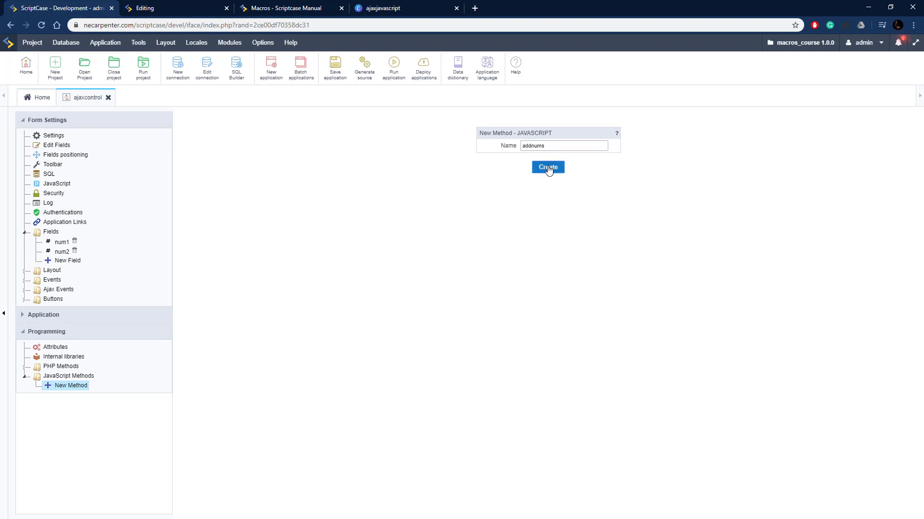
pyautogui.click(548, 167)
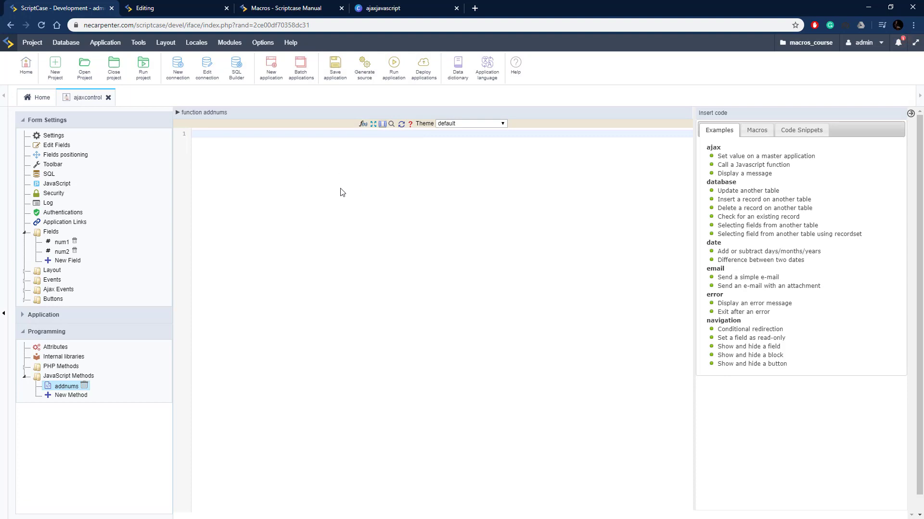
pyautogui.click(288, 7)
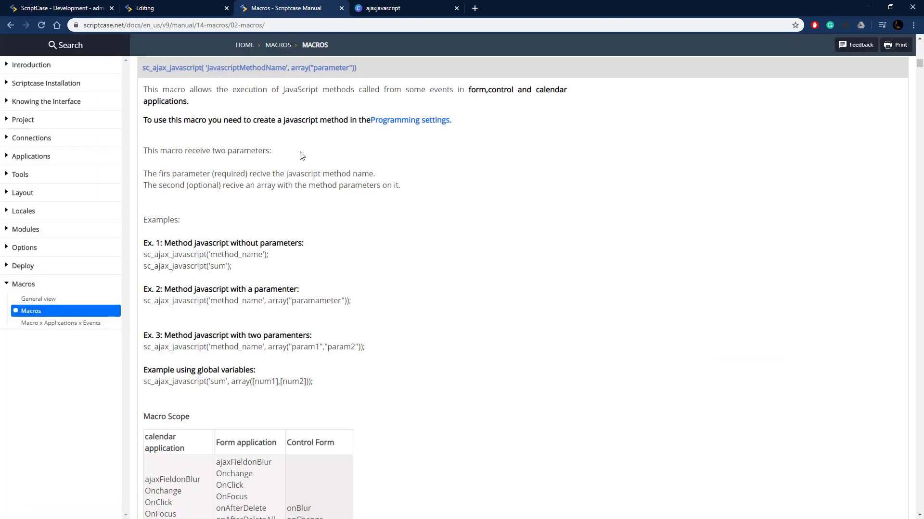
pyautogui.moveTo(185, 90)
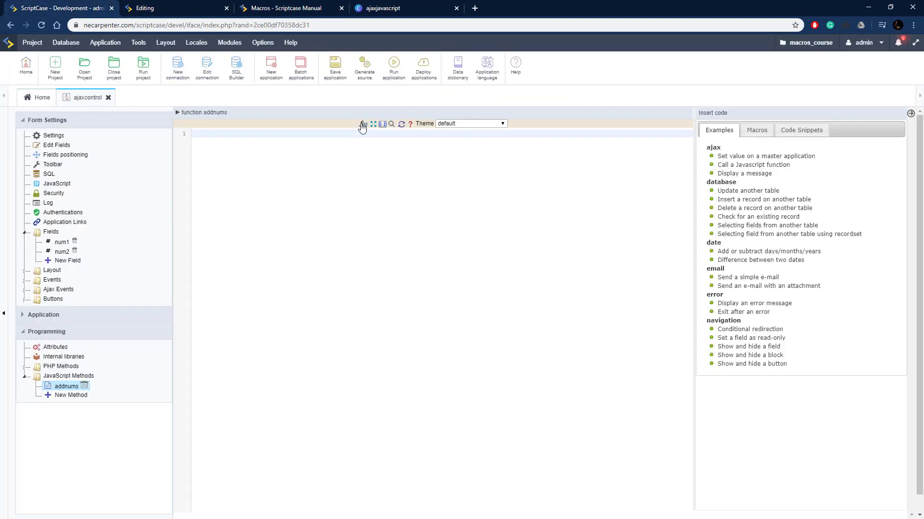
# Add 2 parameters to addnums and name them parma and parmb
pyautogui.click(362, 124)
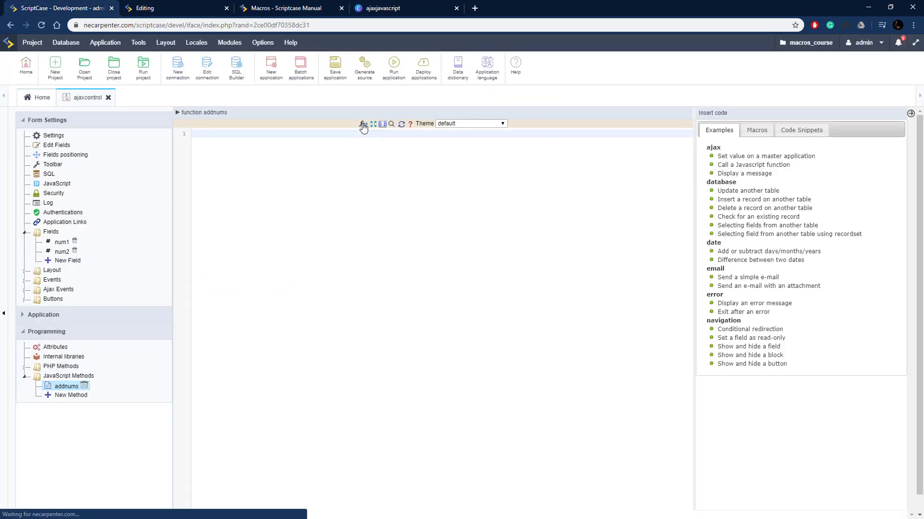
pyautogui.click(363, 124)
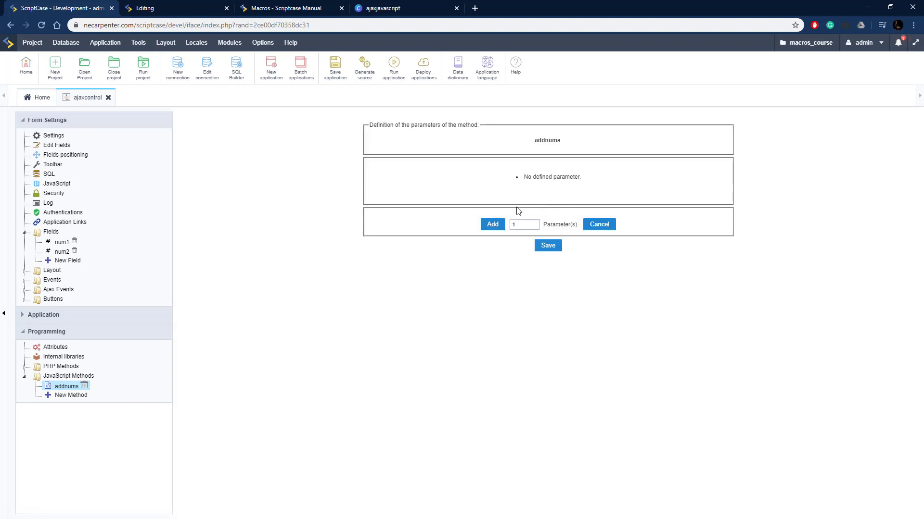
pyautogui.click(523, 225)
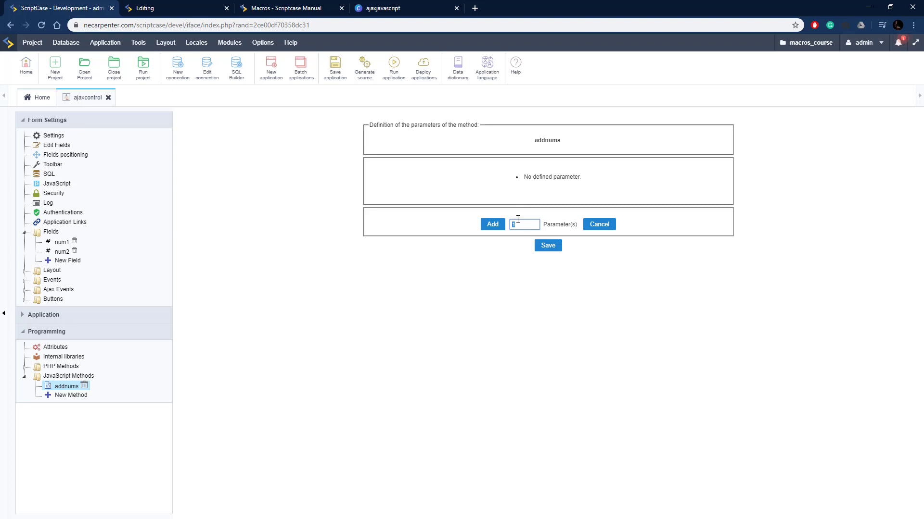
pyautogui.click(493, 224)
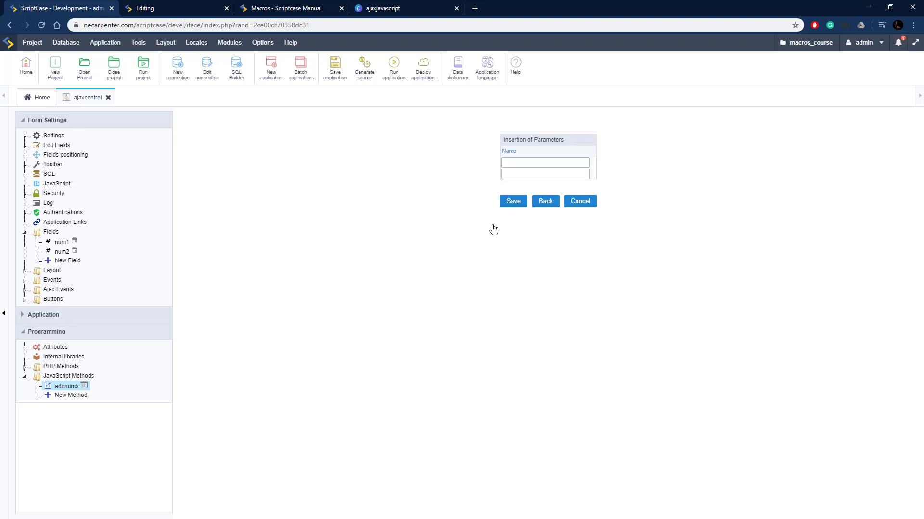
pyautogui.click(544, 162)
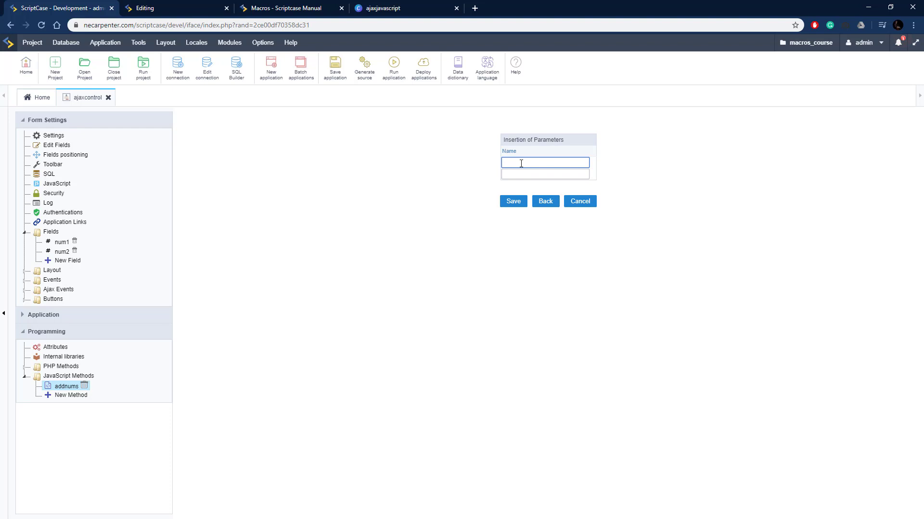
pyautogui.write('parm1')
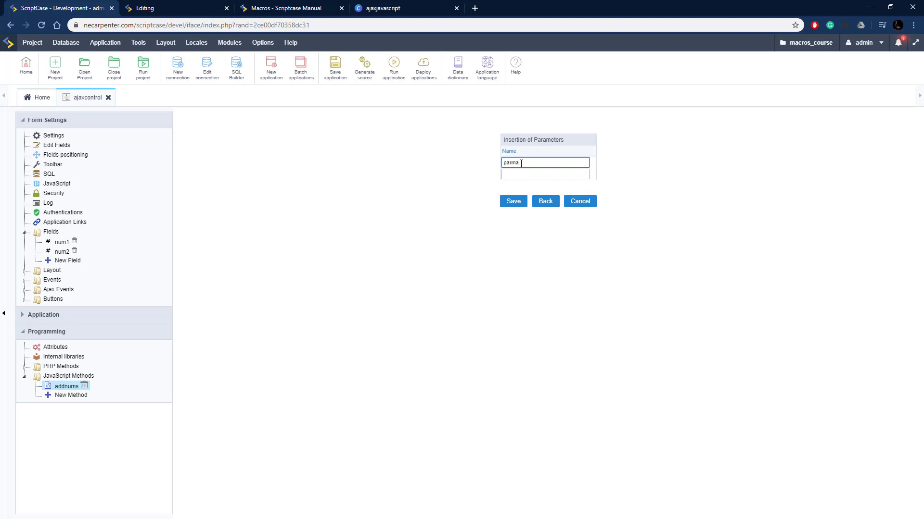
pyautogui.write('parm')
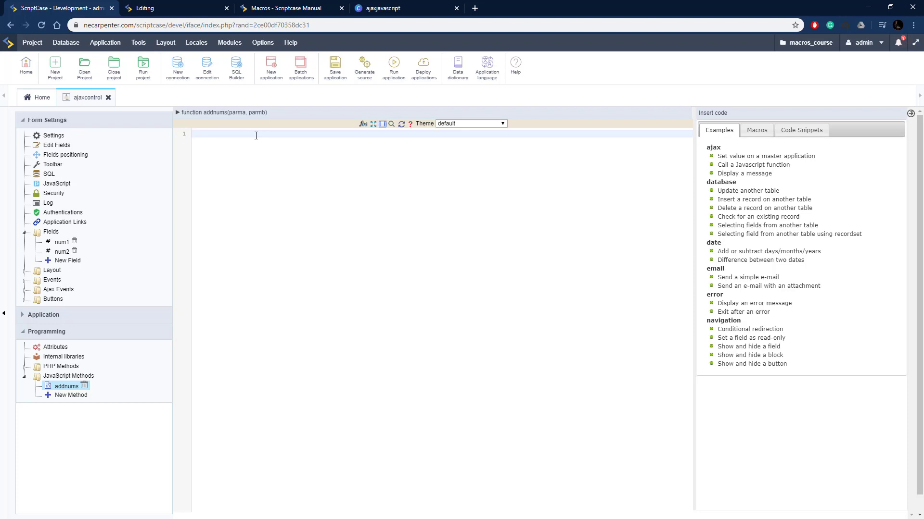
# Write the method body: sum = +parma + +parmb; alert(sum);
pyautogui.write('sum')
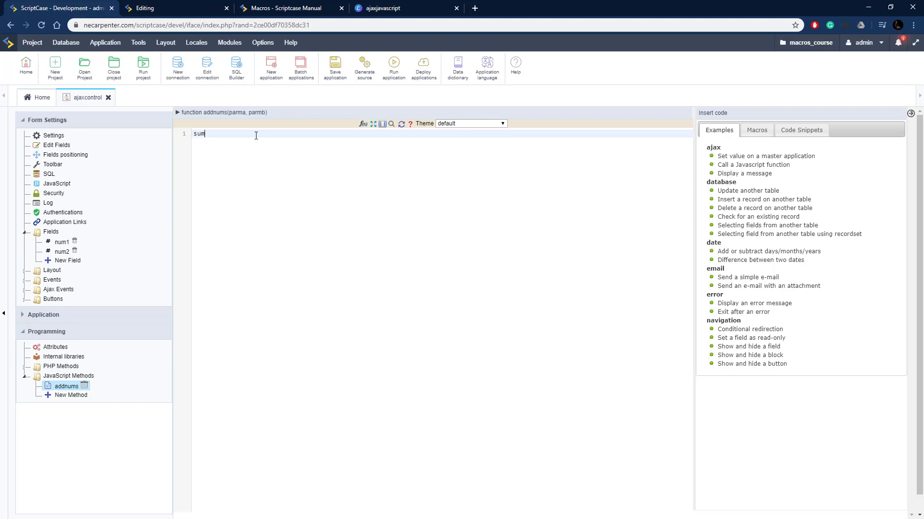
pyautogui.write('=')
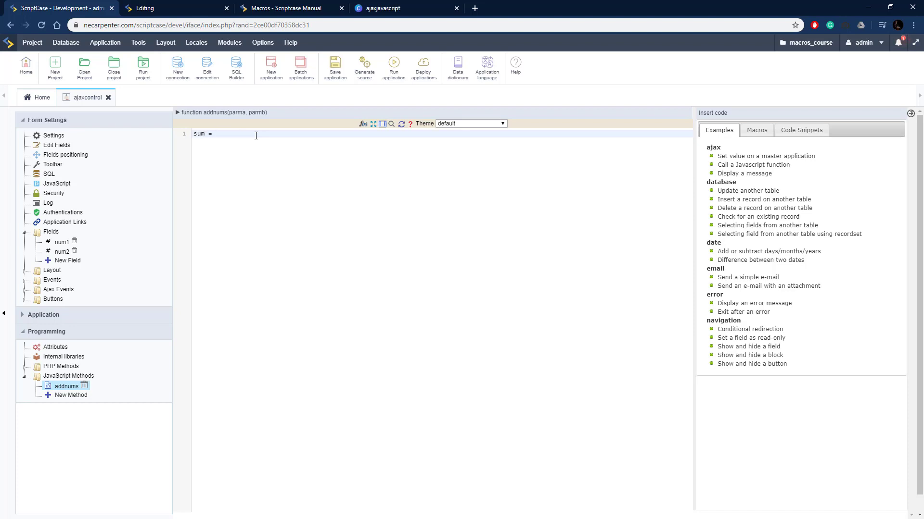
pyautogui.write('+parma + +')
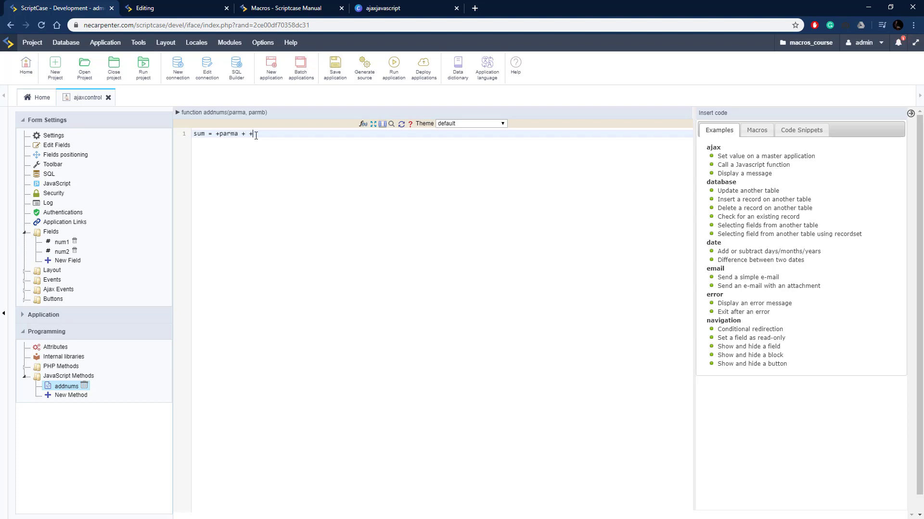
pyautogui.write('parmb;')
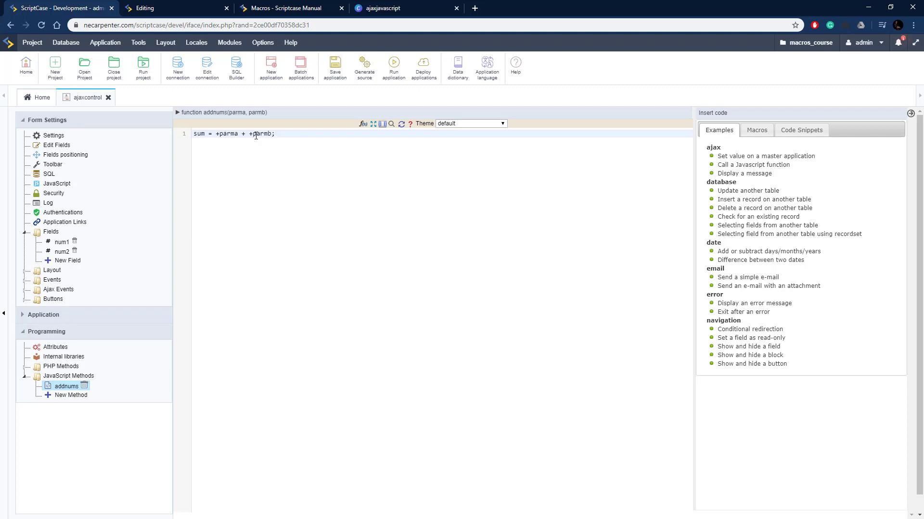
pyautogui.write('aler')
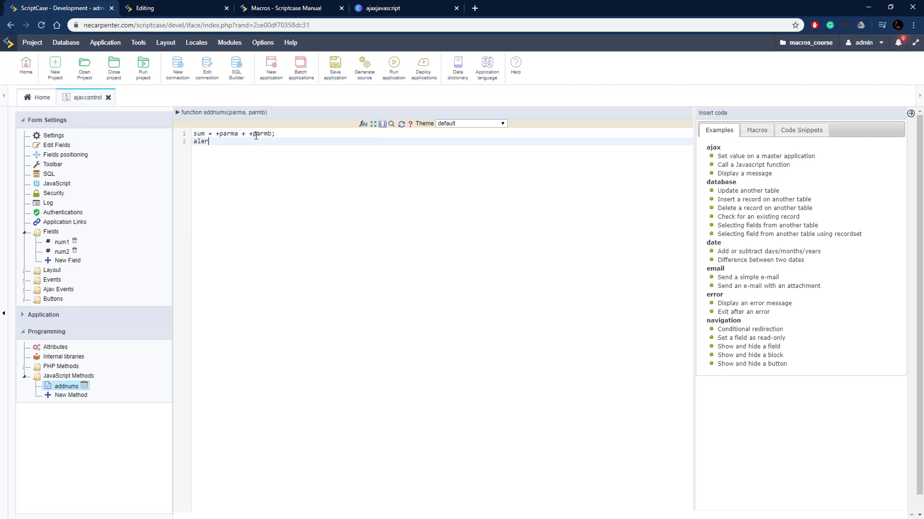
pyautogui.write('c()')
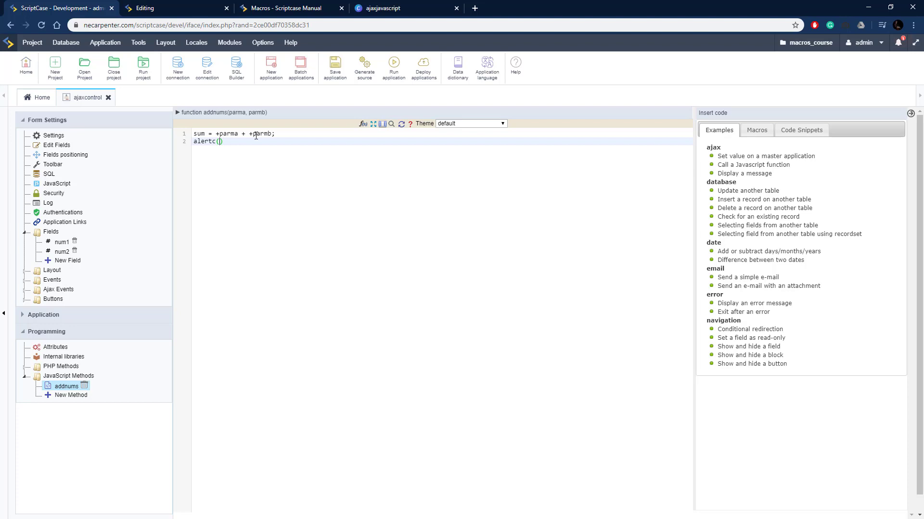
pyautogui.write('sum')
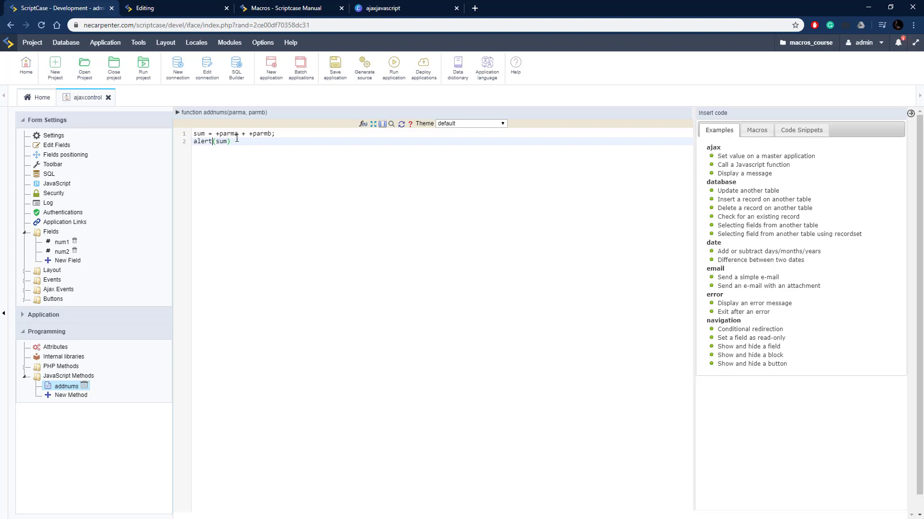
pyautogui.write(';')
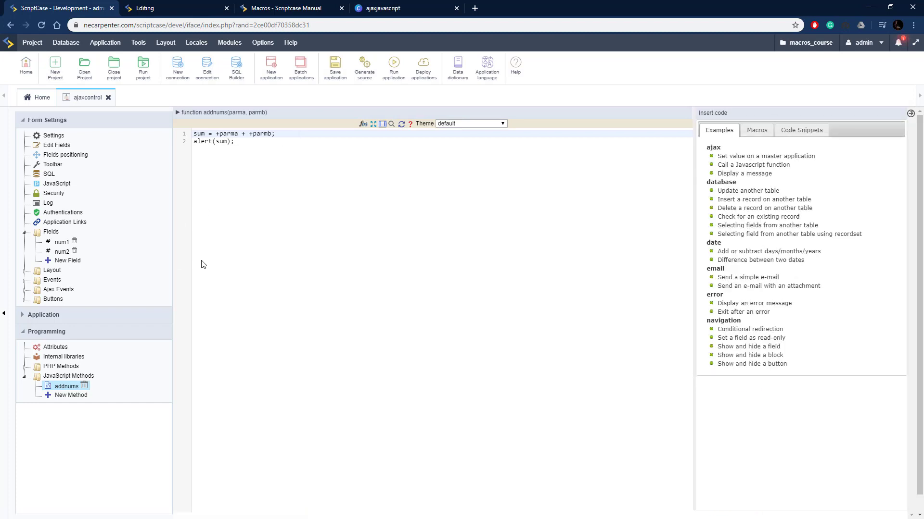
pyautogui.moveTo(52, 280)
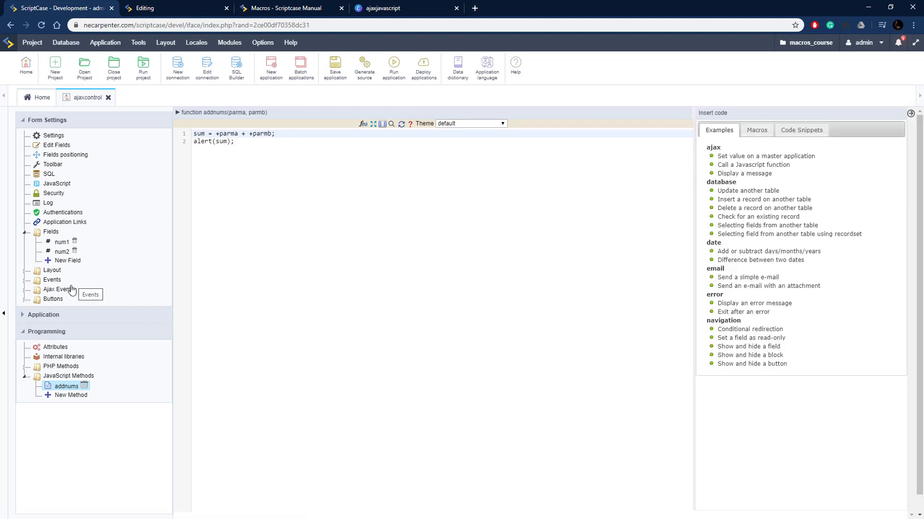
# Start a new Ajax event on field num2 with type onBlur
pyautogui.click(58, 289)
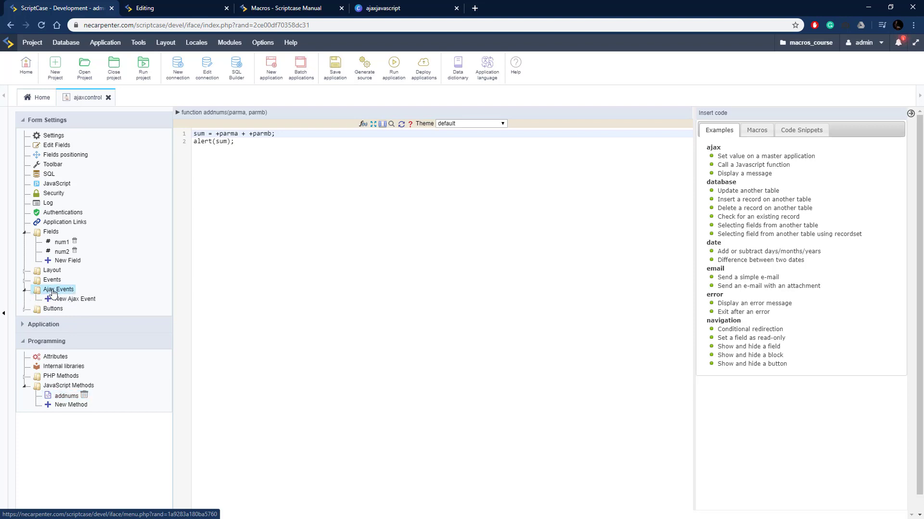
pyautogui.click(74, 299)
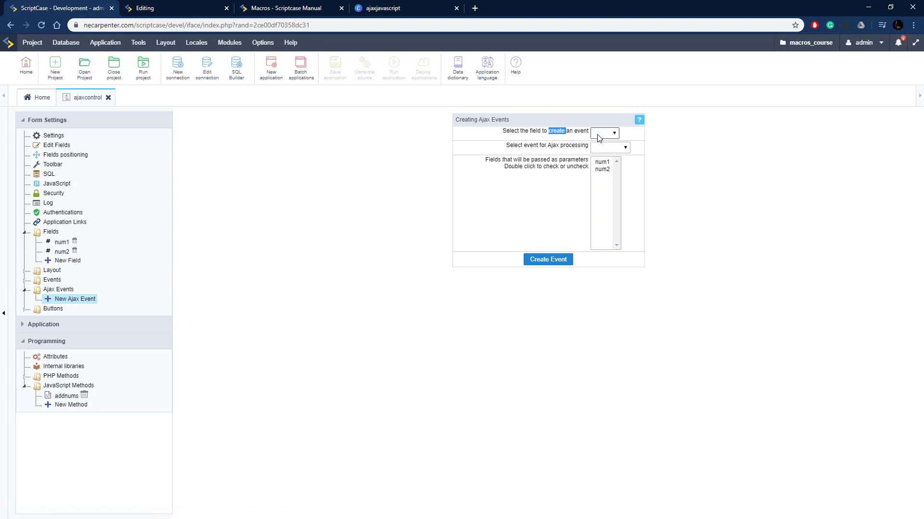
pyautogui.click(604, 132)
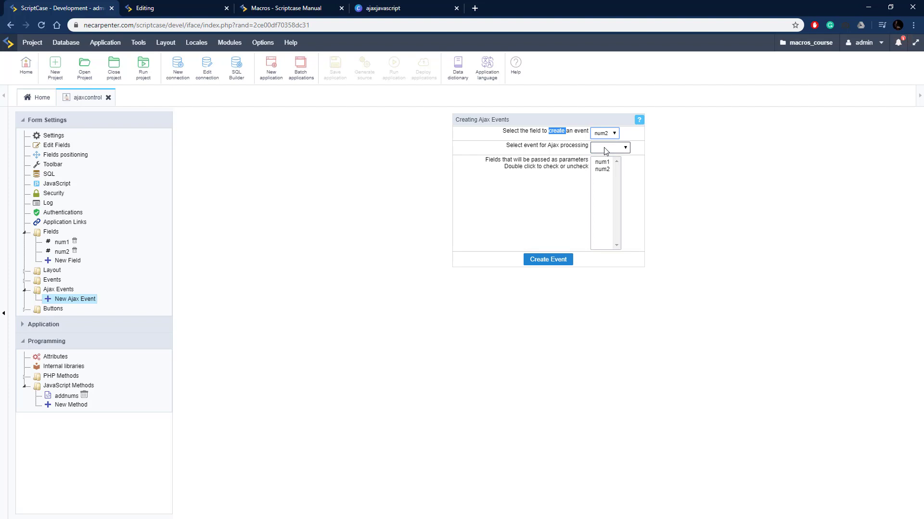
pyautogui.click(626, 147)
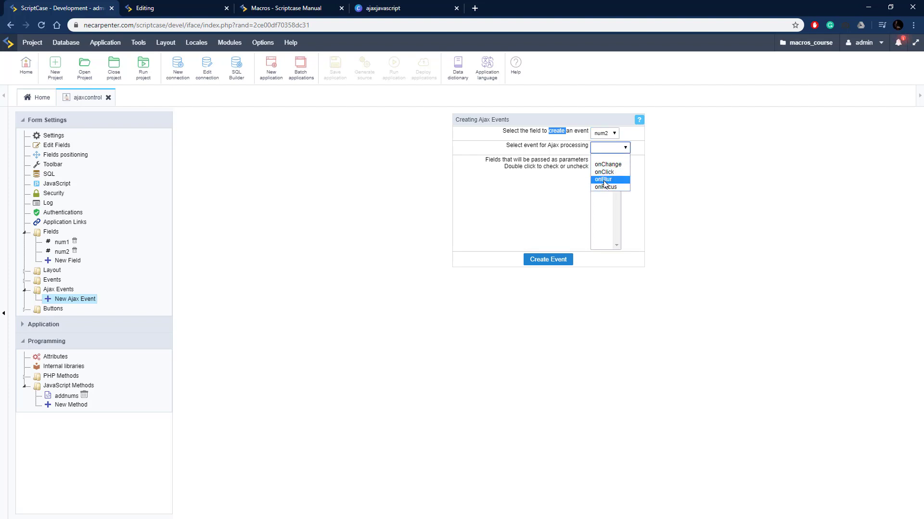
pyautogui.click(601, 180)
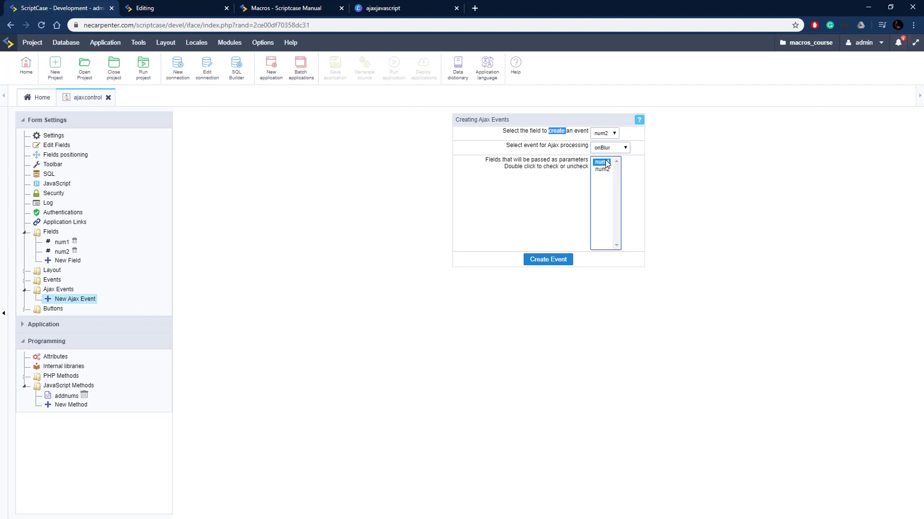
# Pass num1 and num2 as parameters and create the num2_onBlur event
pyautogui.doubleClick(600, 170)
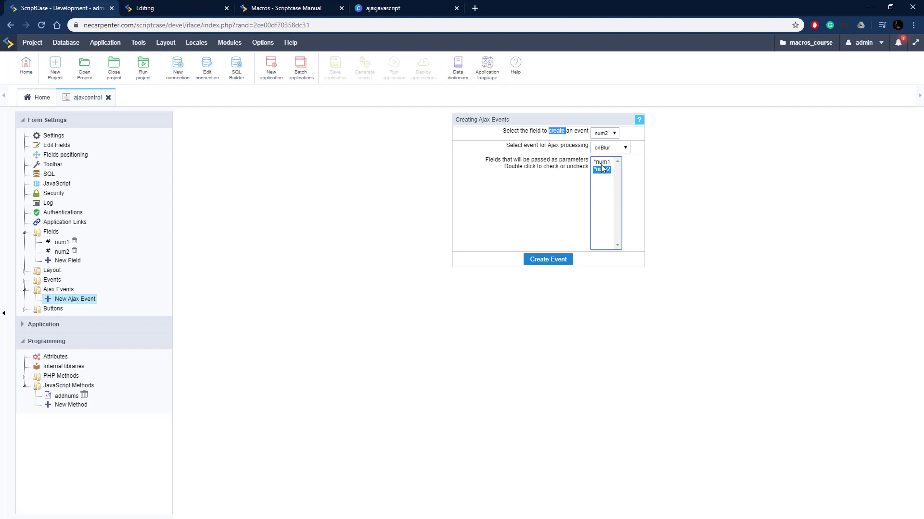
pyautogui.click(546, 259)
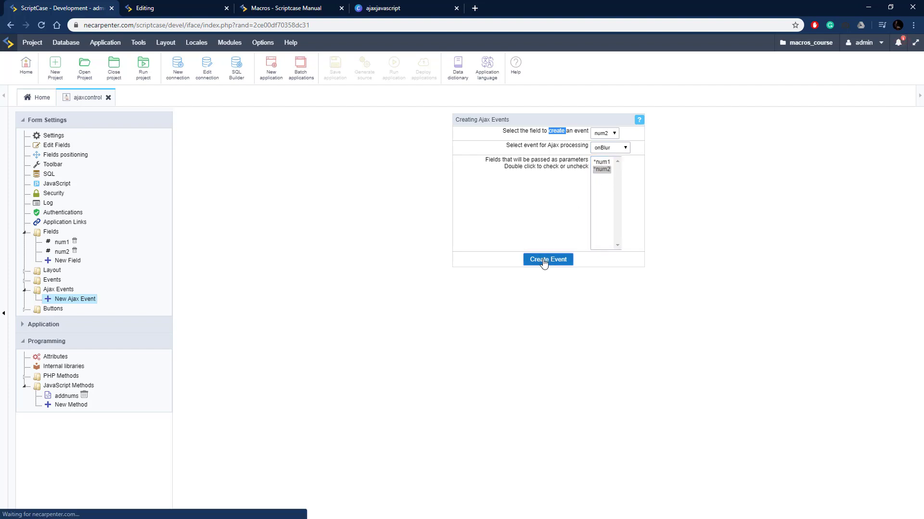
pyautogui.click(547, 259)
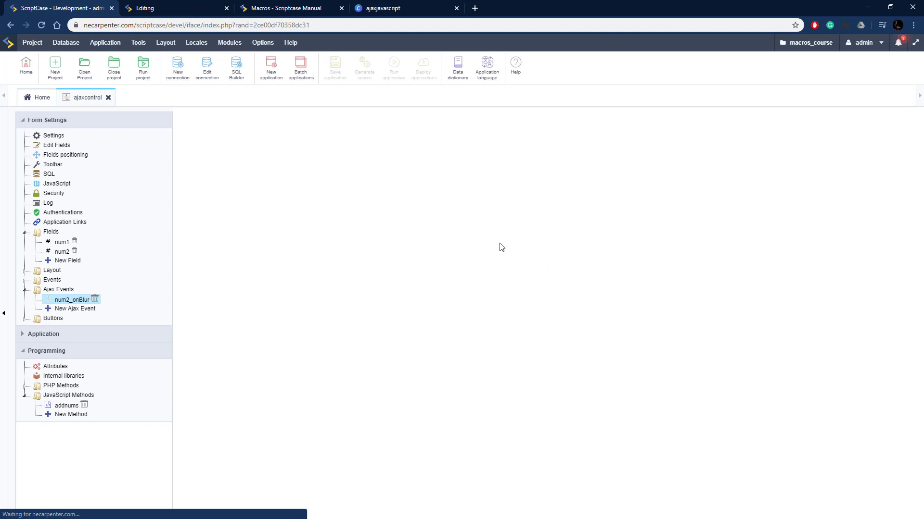
# Copy the manual's sc_ajax_javascript example with [num1],[num2] and return to the num2_onBlur code
pyautogui.click(70, 299)
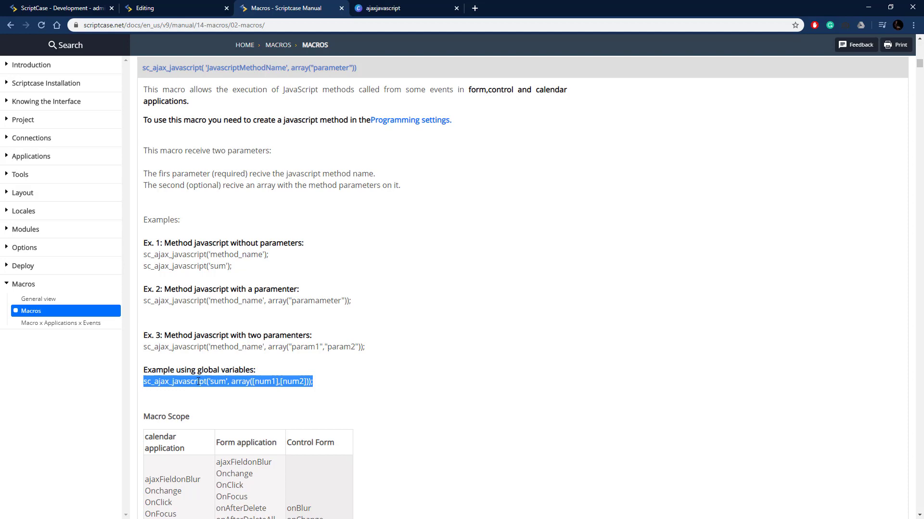
pyautogui.click(59, 7)
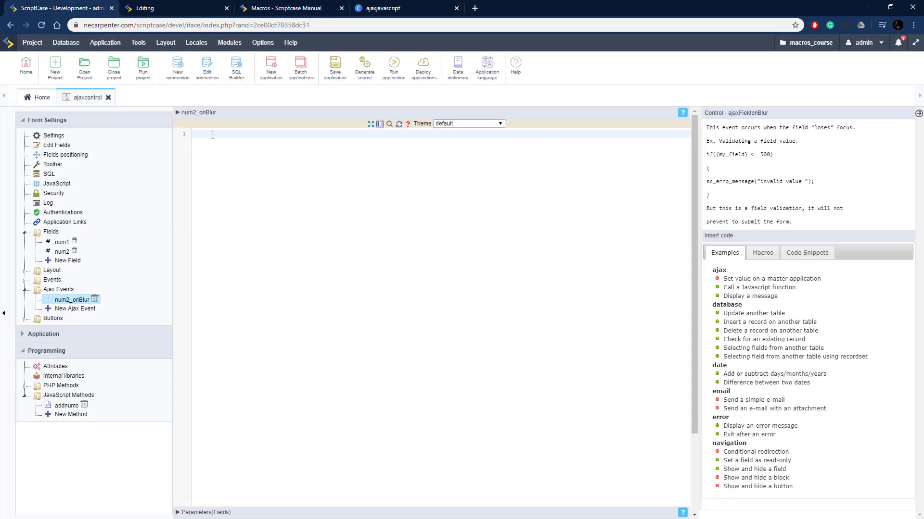
# Enter sc_ajax_javascript('addnums', array({num1},{num2})); as the num2_onBlur event code
pyautogui.write("sc_ajax_javascript('num', array([num1],[num2]));")
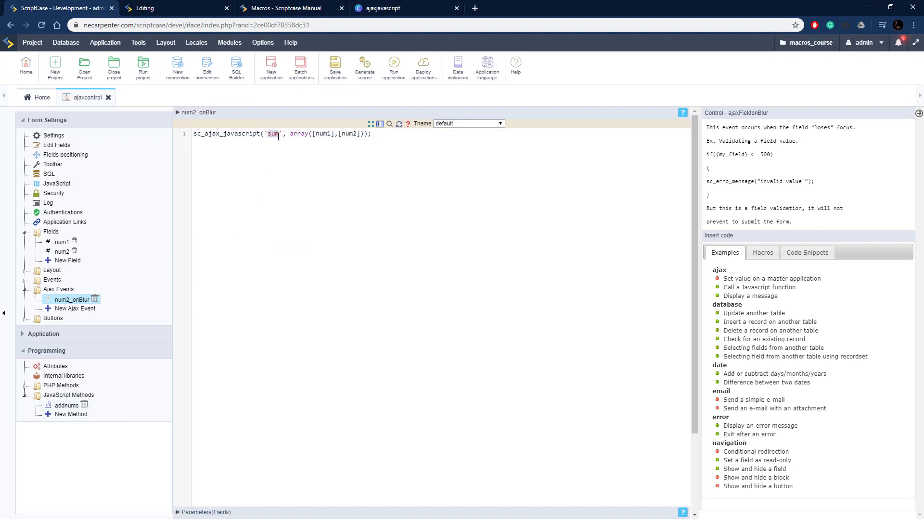
pyautogui.write('addnums')
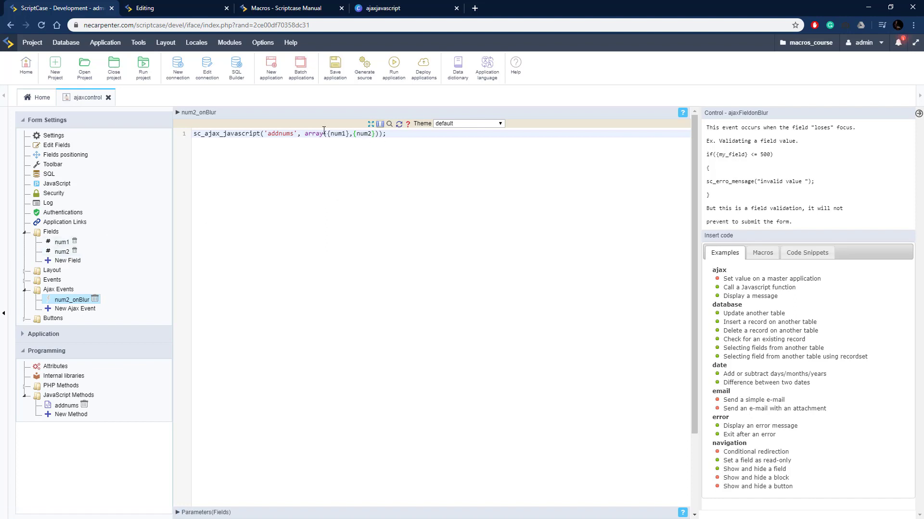
pyautogui.moveTo(343, 151)
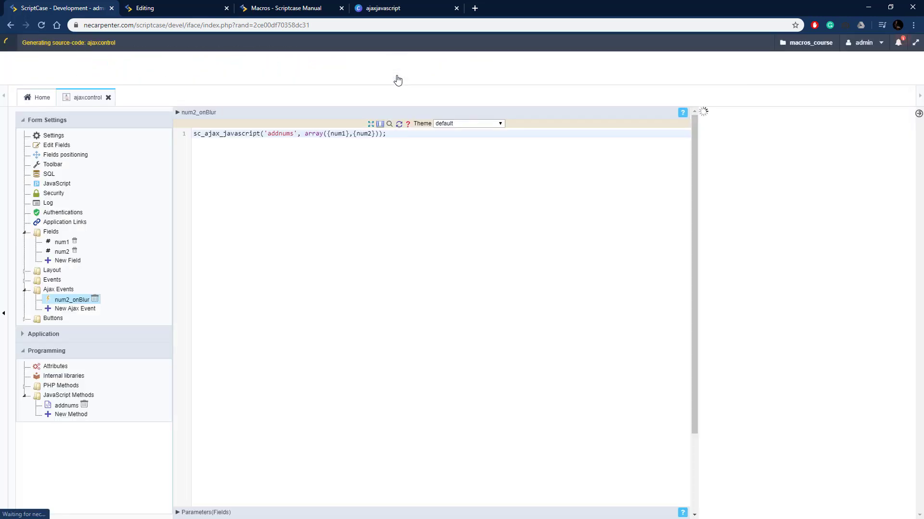
# Run the form, enter 1 and 2, leave Second Number and dismiss the alert showing 3
pyautogui.click(171, 8)
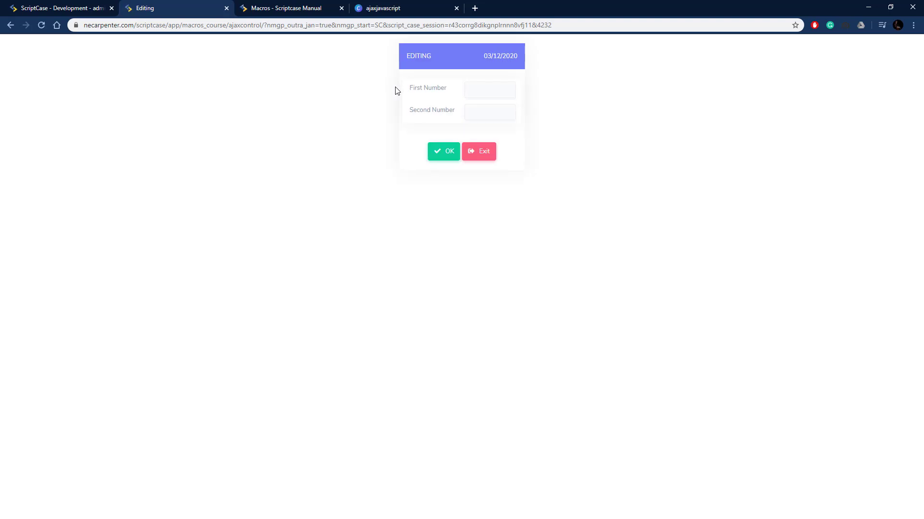
pyautogui.moveTo(384, 94)
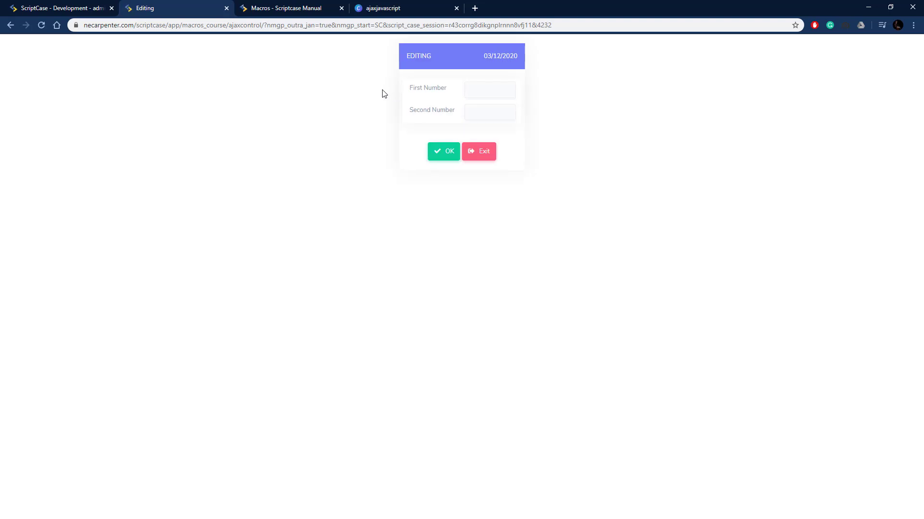
pyautogui.click(489, 89)
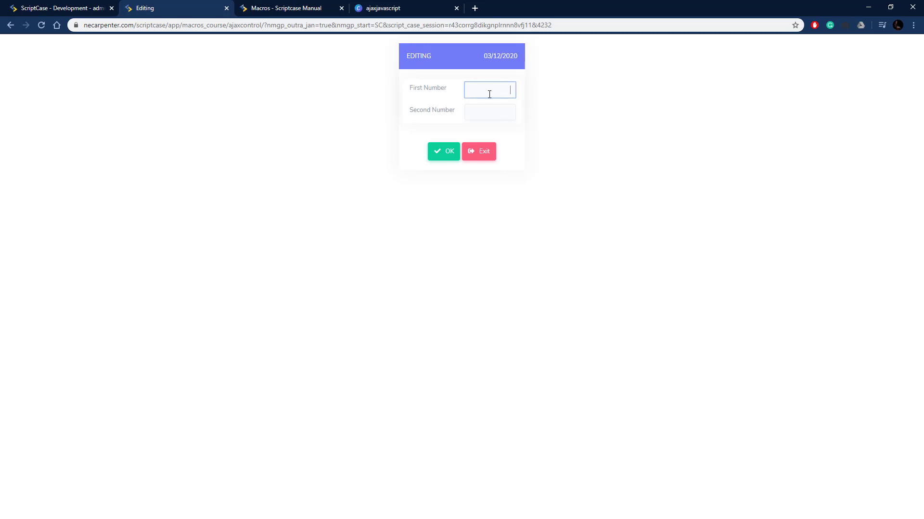
pyautogui.write('2')
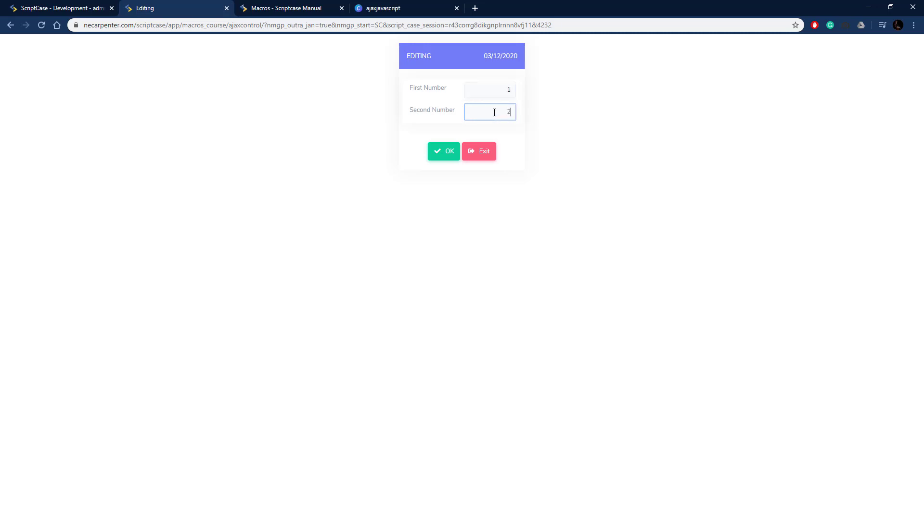
pyautogui.click(443, 151)
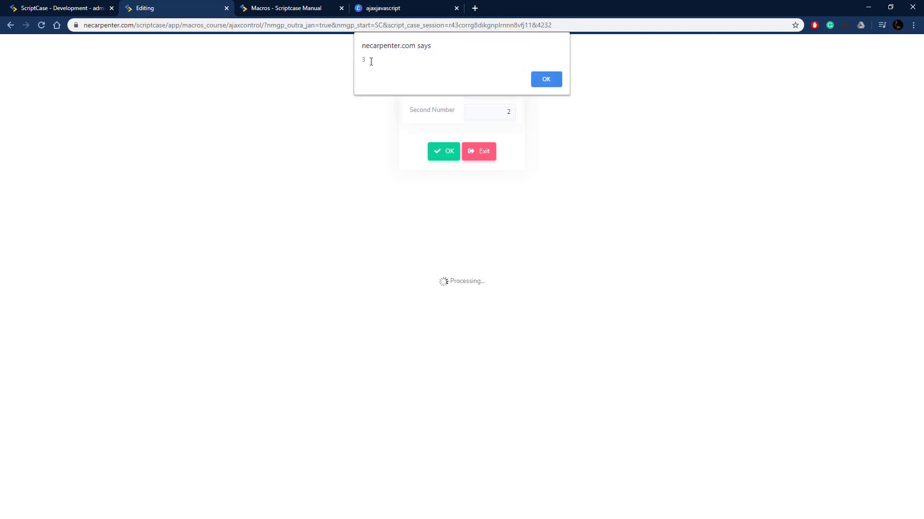
pyautogui.click(544, 79)
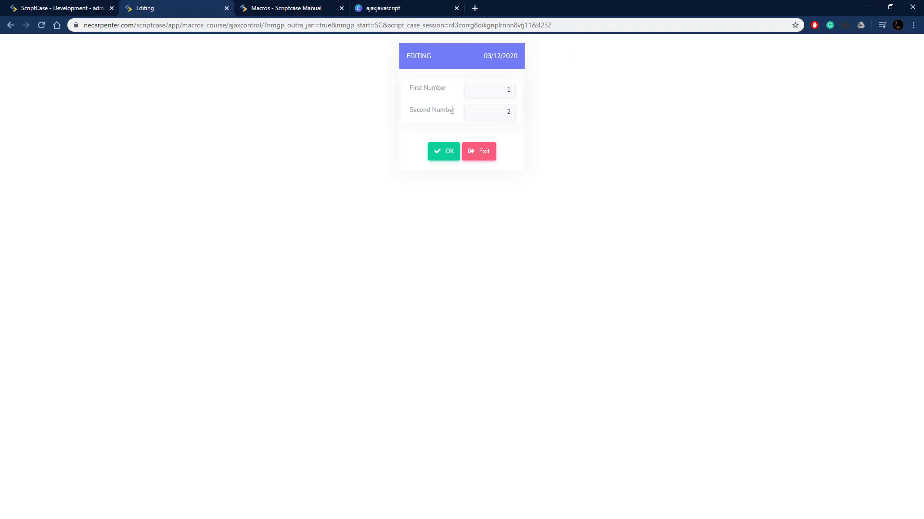
pyautogui.moveTo(629, 137)
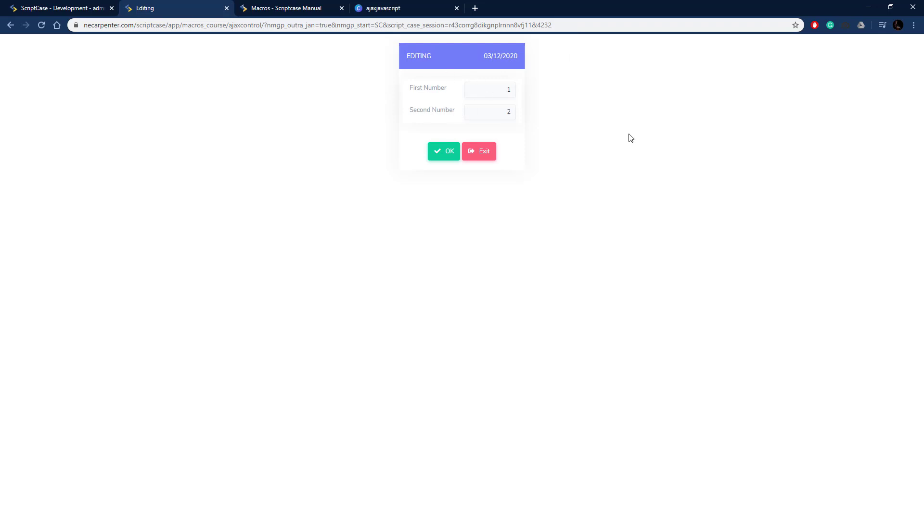